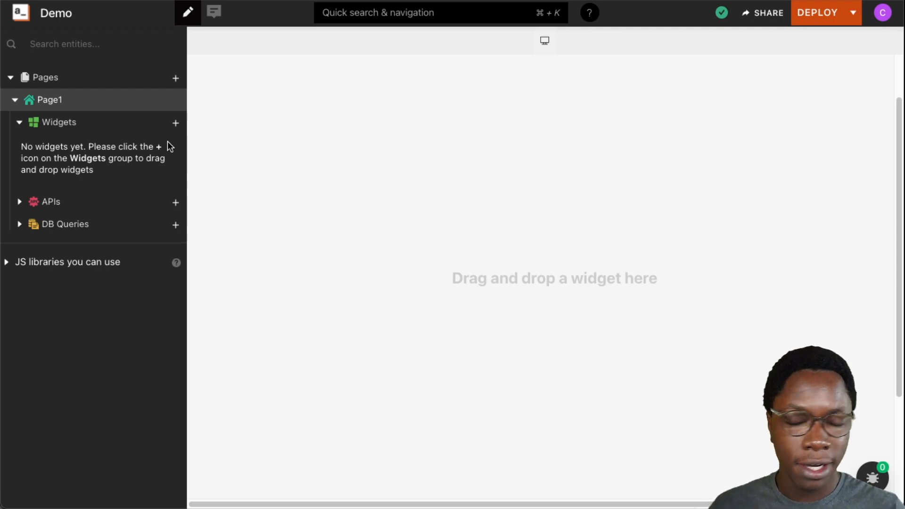
mouse_move(175, 124)
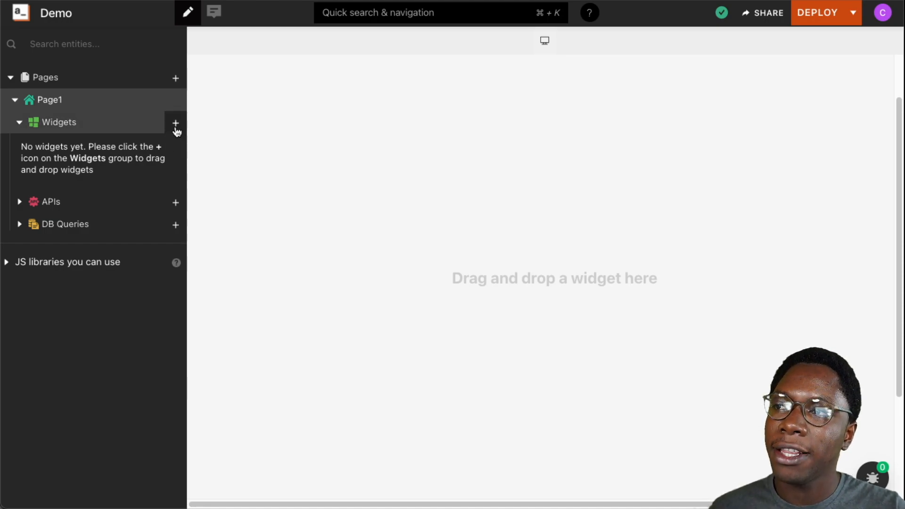
Open the widget list and drop a Switch widget onto the empty canvas
left_click(175, 123)
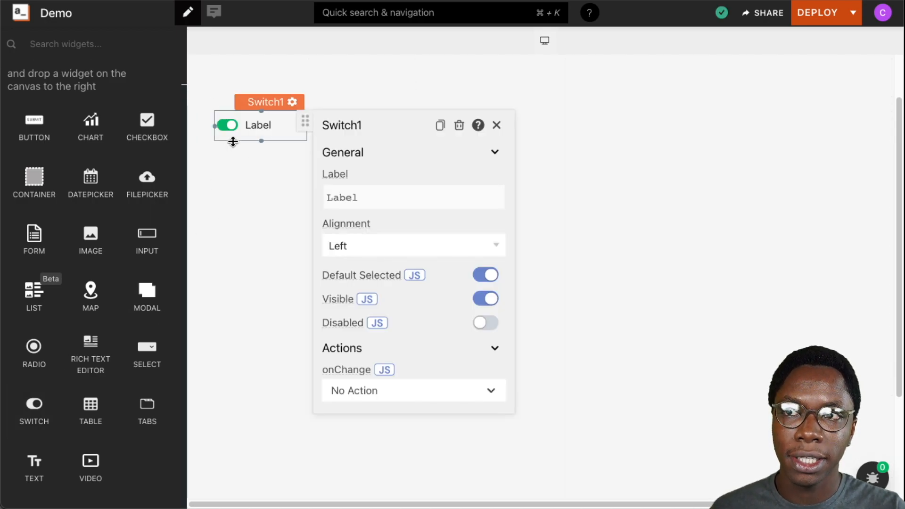
Rename the switch widget from Switch1 to My_Switch
double_click(342, 125)
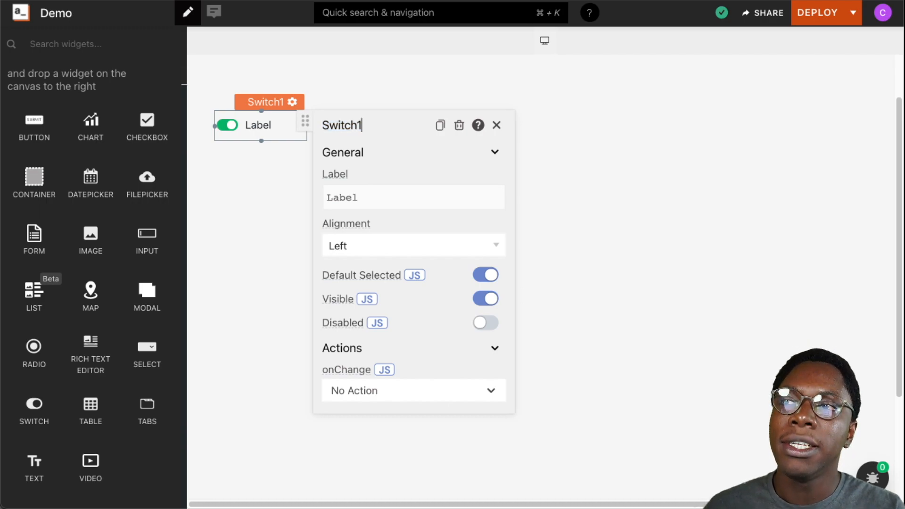
key("Backspace")
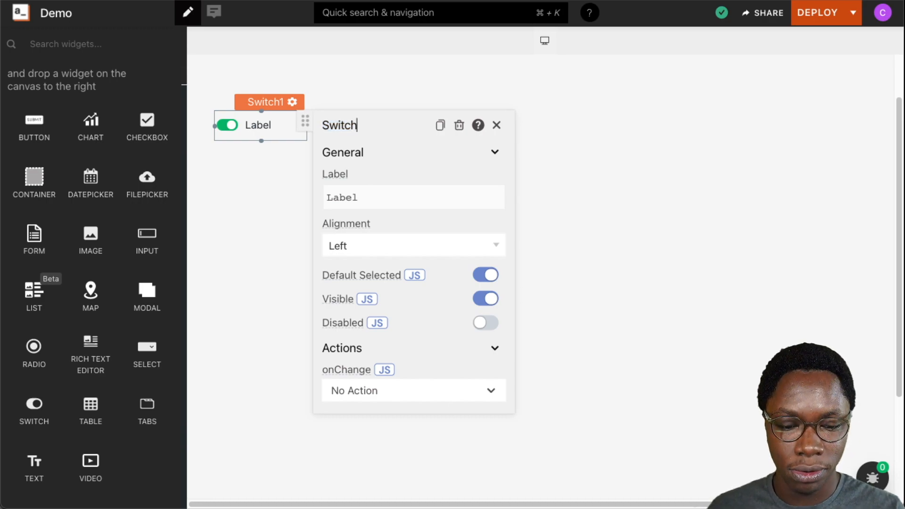
type("My_")
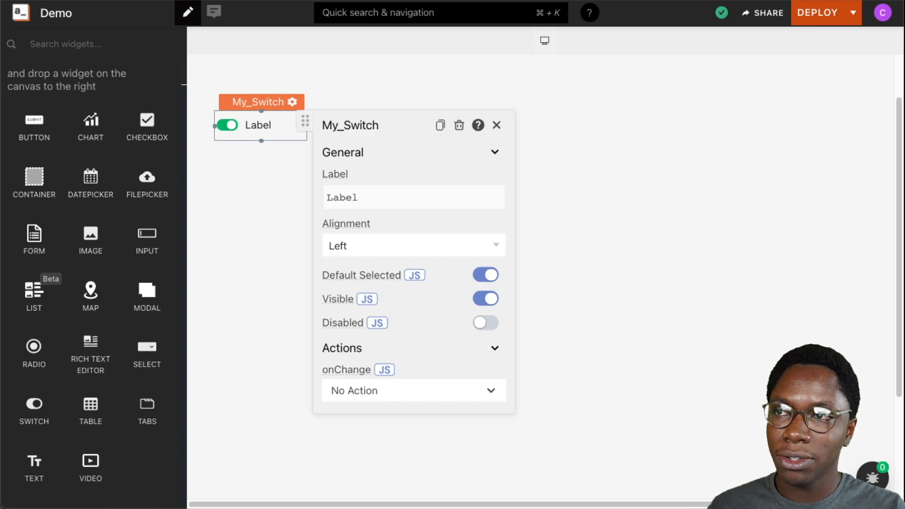
mouse_move(392, 226)
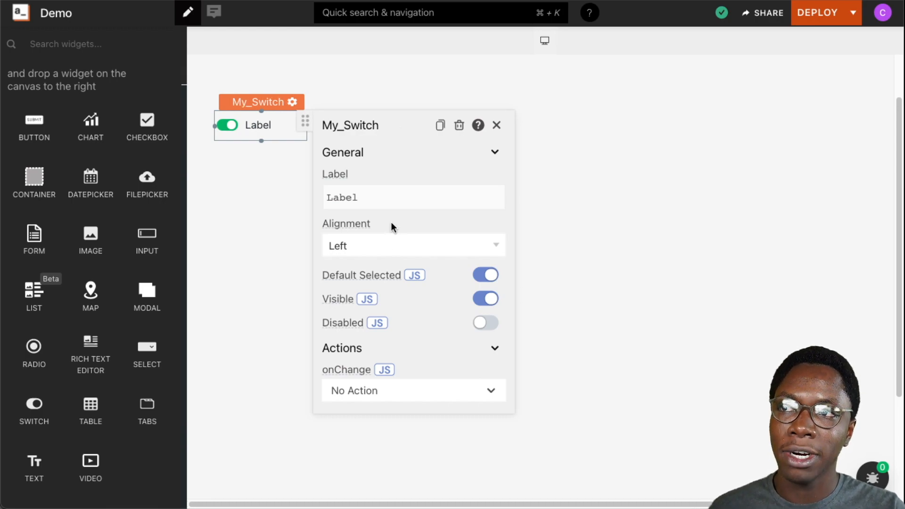
mouse_move(355, 152)
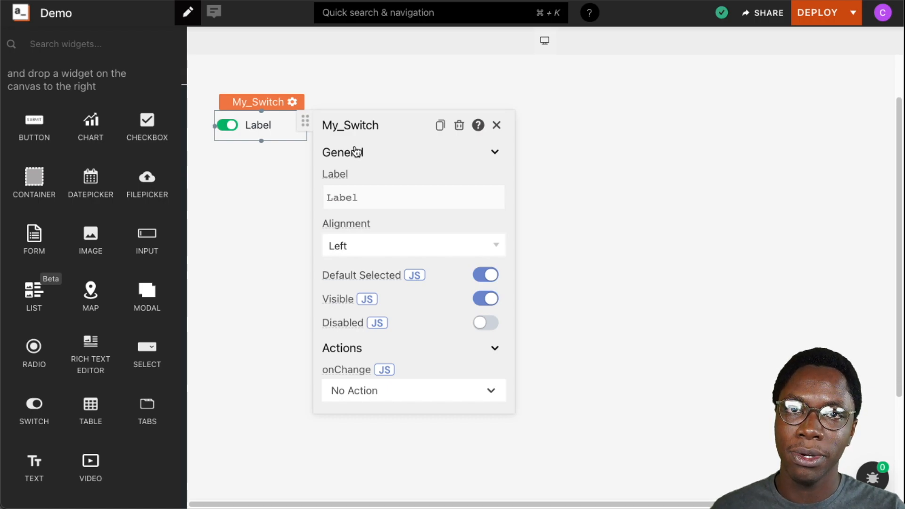
mouse_move(369, 183)
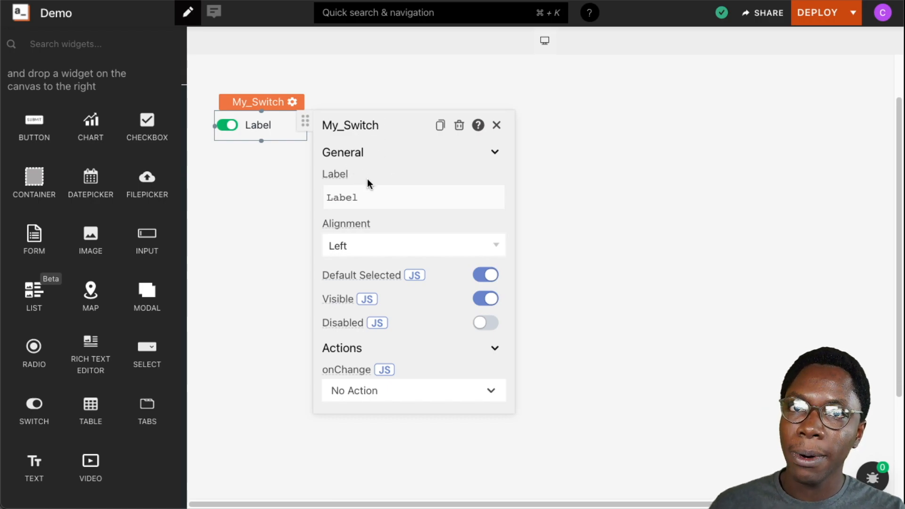
Replace the switch's 'Label' text with 'Send me coffee'
left_click(401, 197)
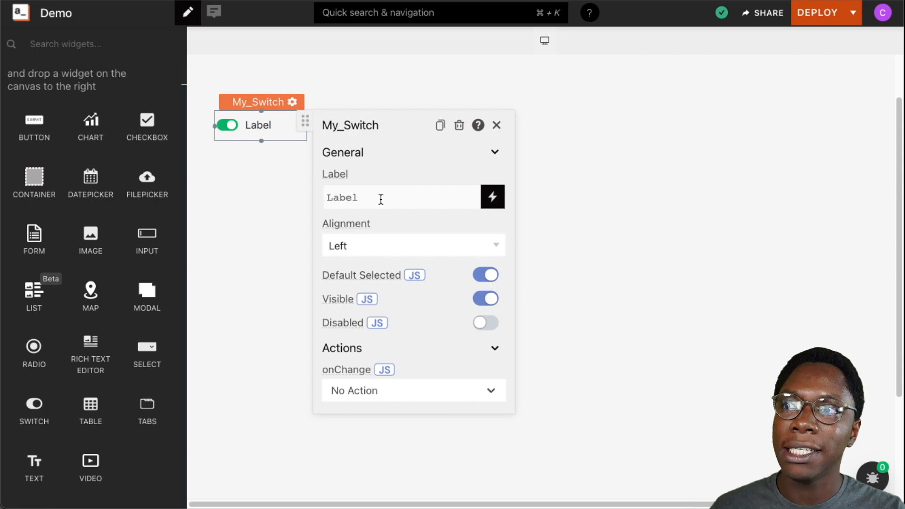
left_click(399, 198)
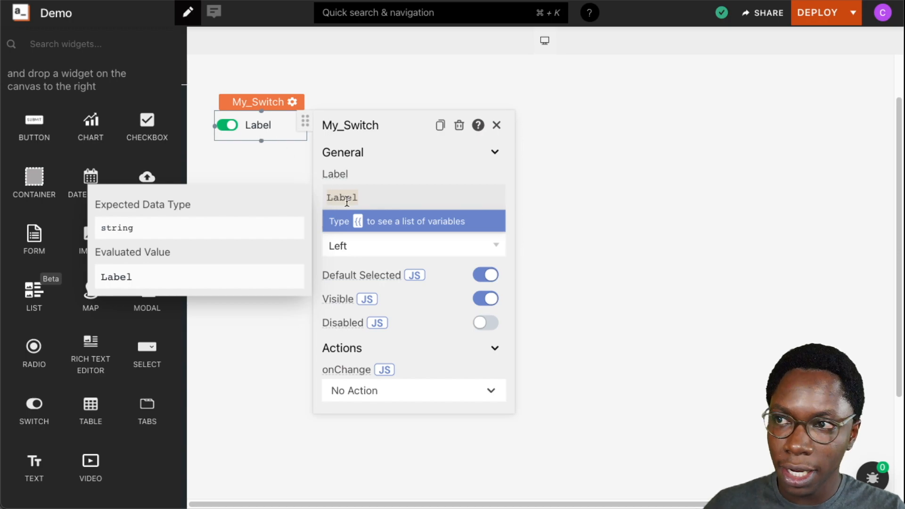
type("s")
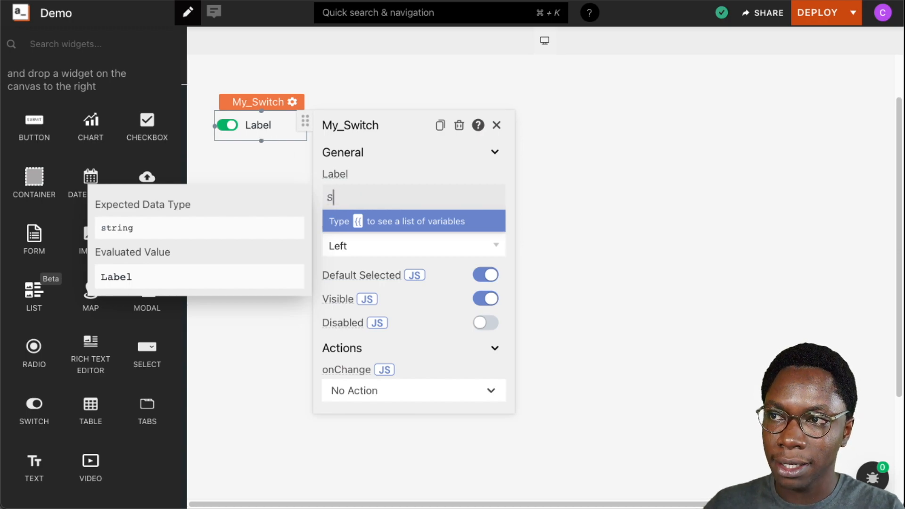
type("end me coff")
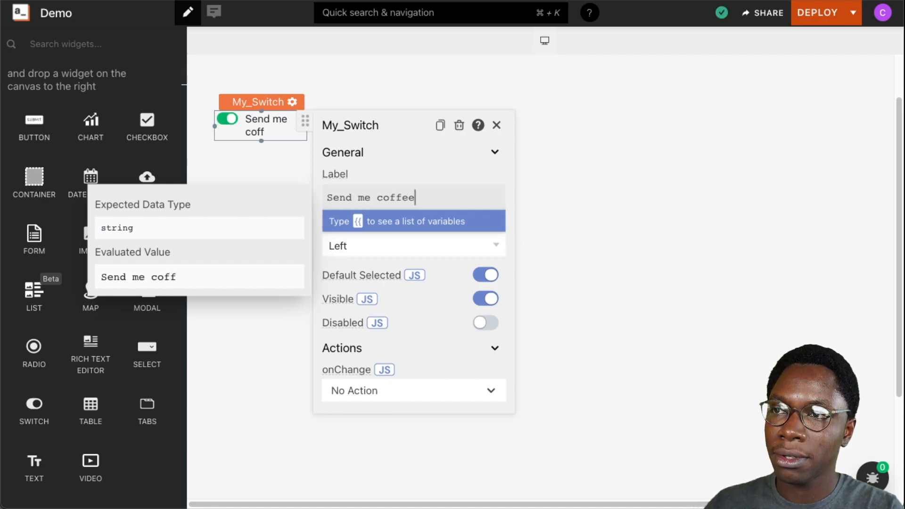
type("ee")
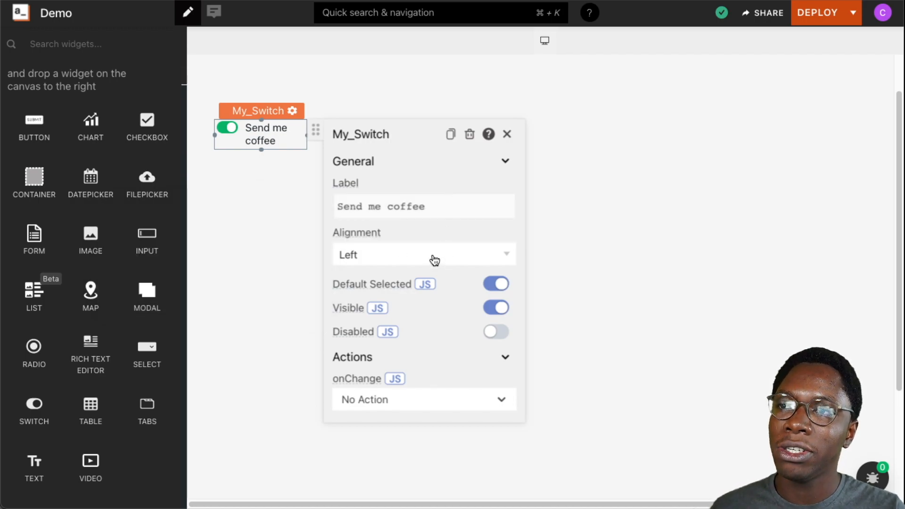
mouse_move(281, 147)
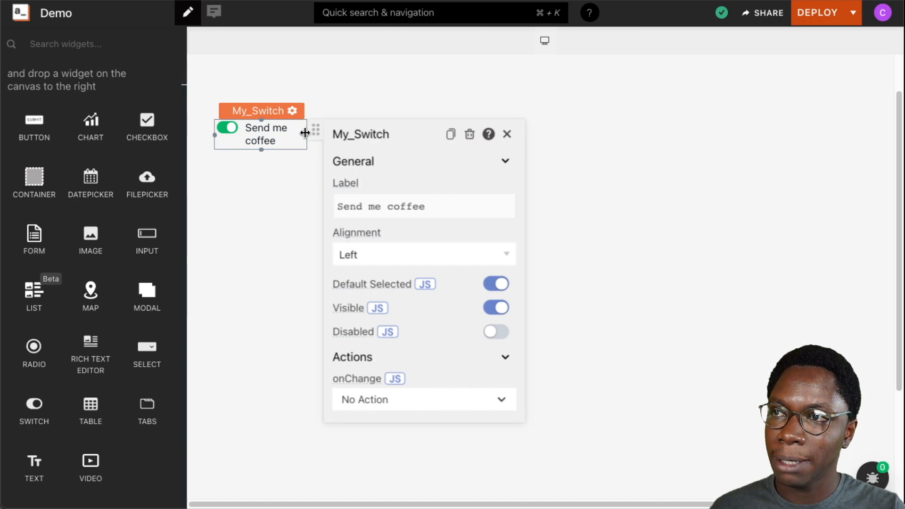
Widen My_Switch so its label fits, and keep alignment Left after trying Right
left_click(507, 134)
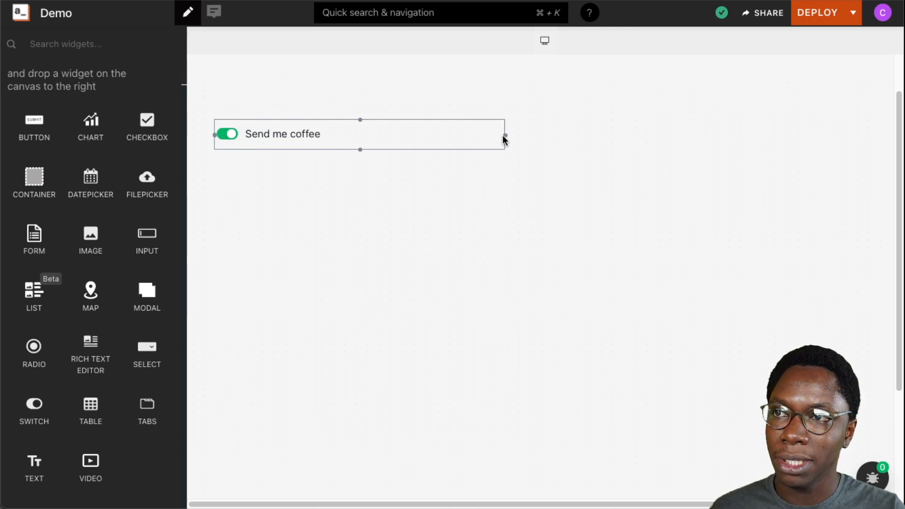
left_click(360, 133)
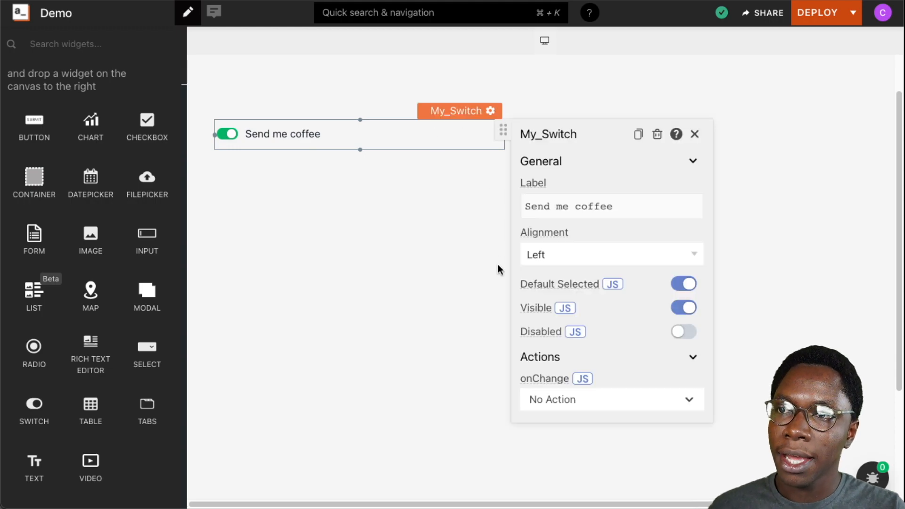
mouse_move(541, 261)
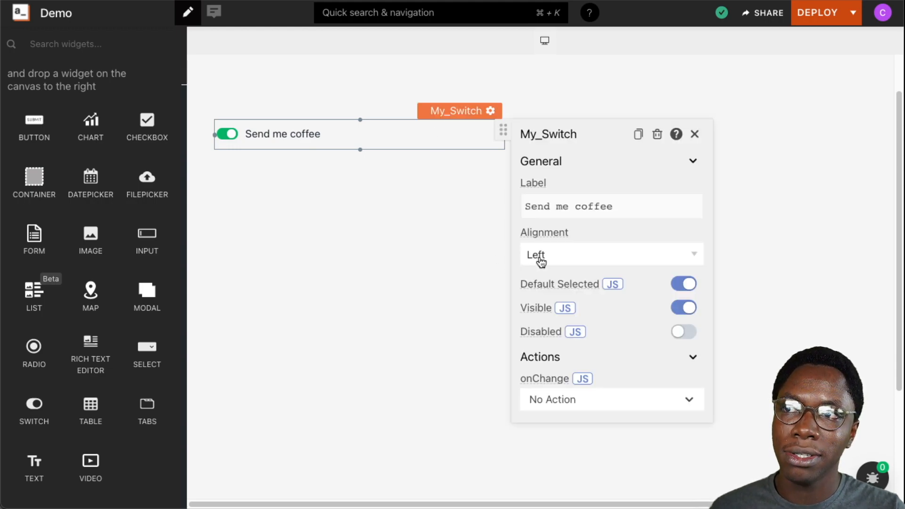
left_click(610, 255)
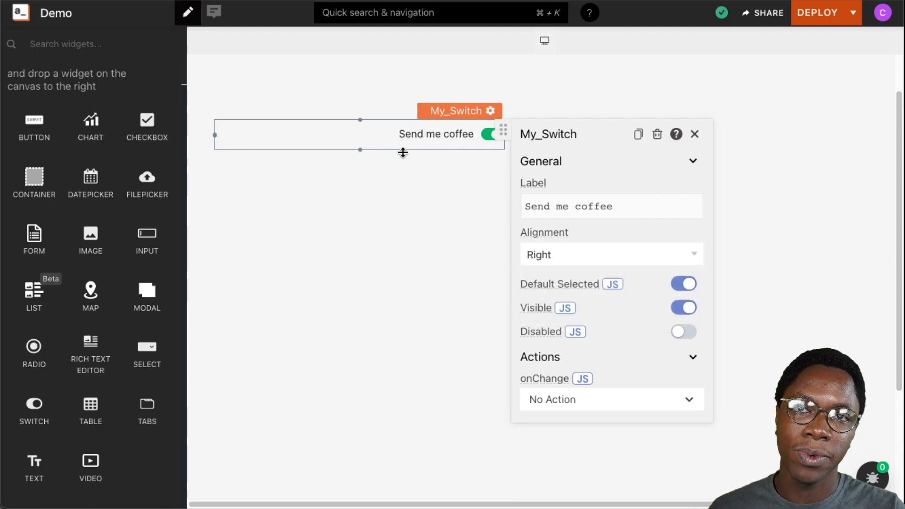
mouse_move(404, 157)
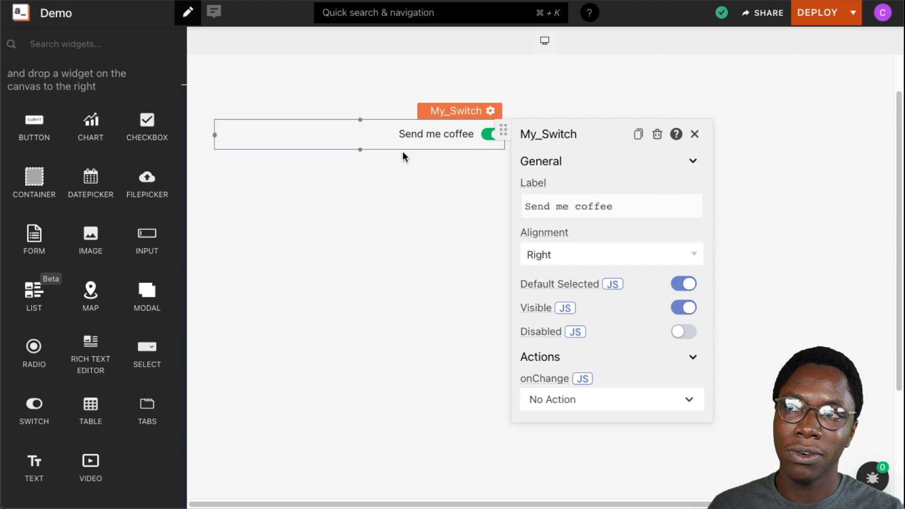
left_click(611, 254)
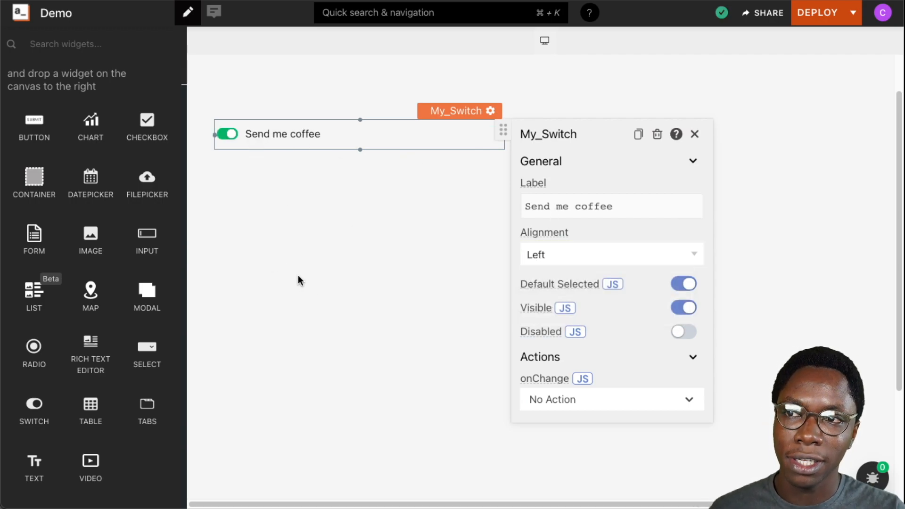
mouse_move(635, 303)
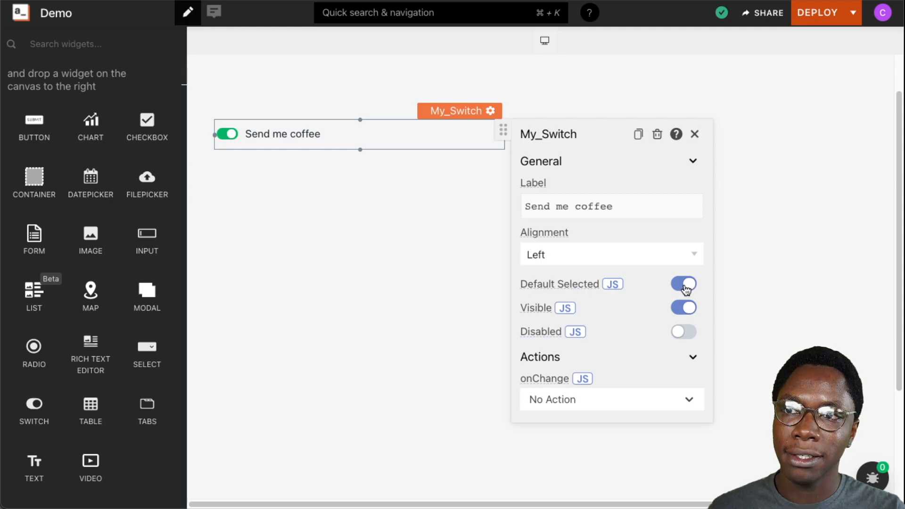
left_click(684, 283)
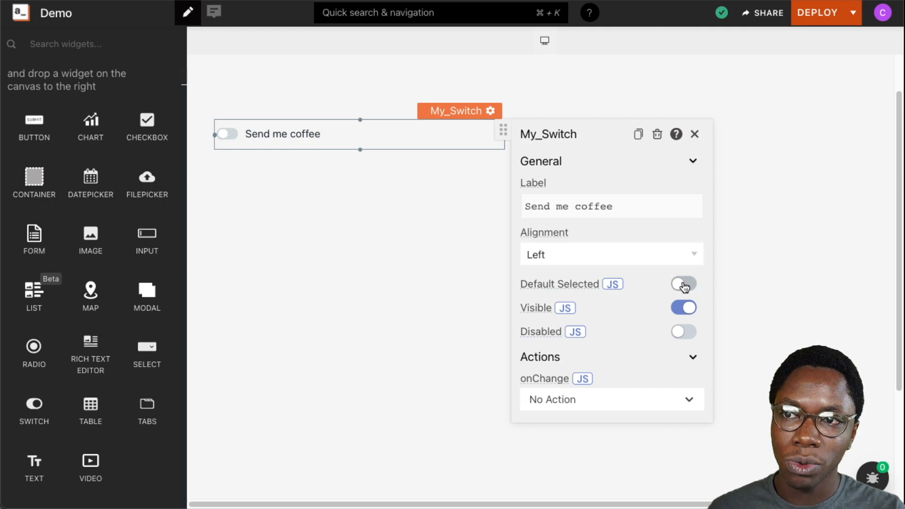
left_click(684, 284)
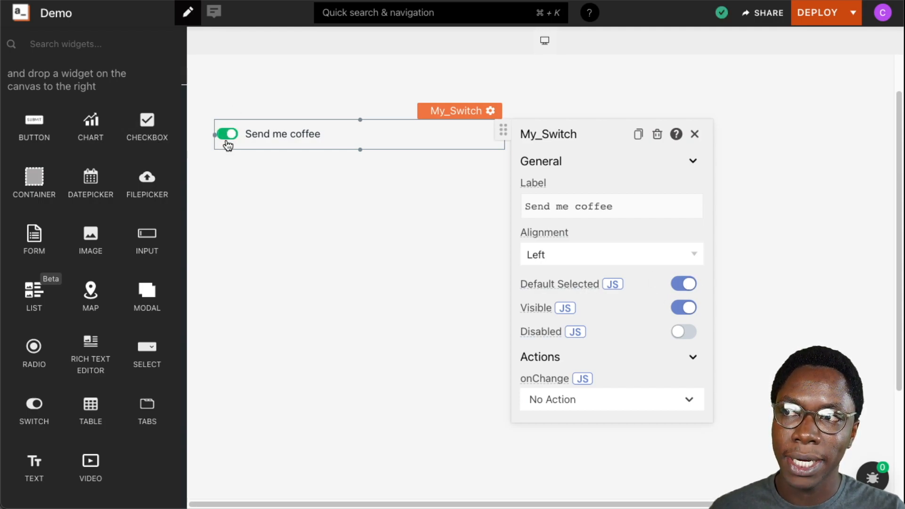
mouse_move(427, 282)
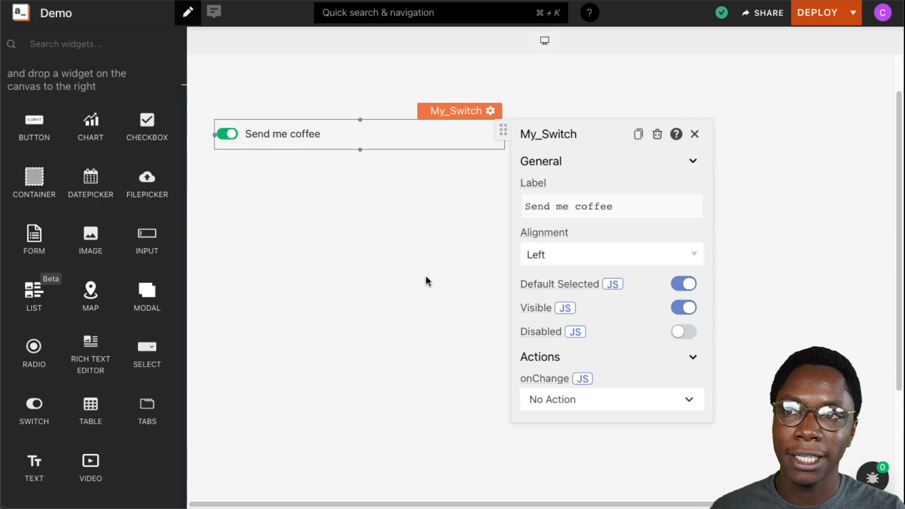
left_click(684, 308)
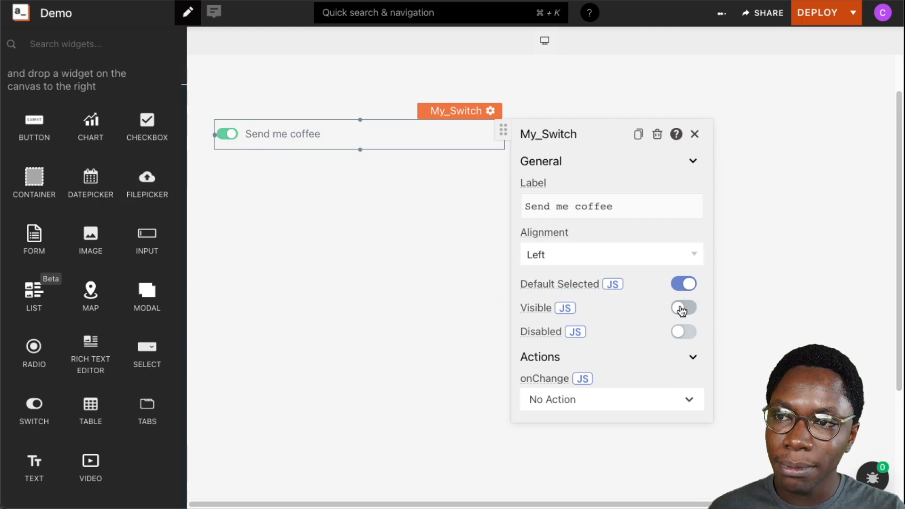
left_click(684, 308)
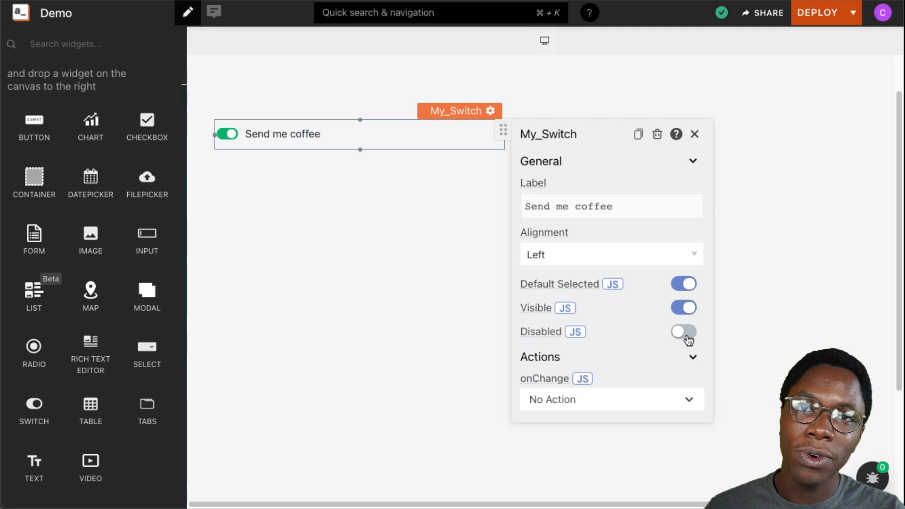
left_click(683, 331)
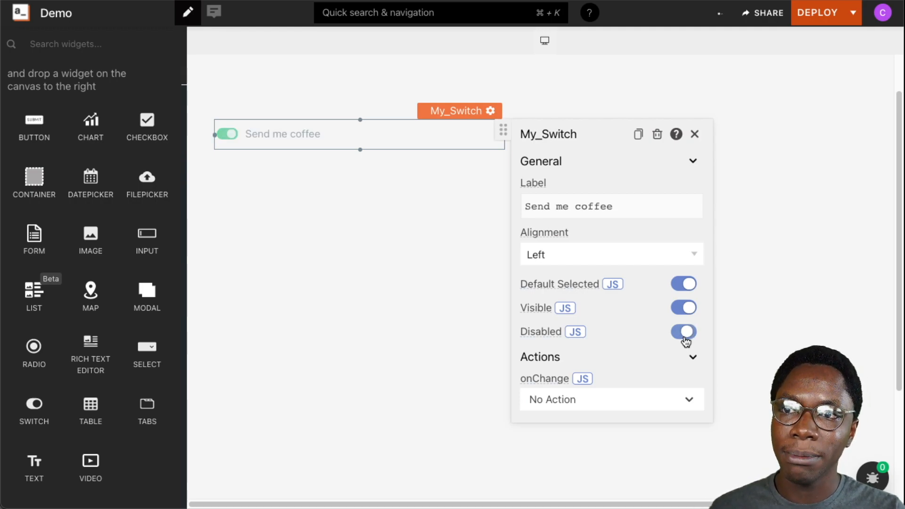
left_click(684, 331)
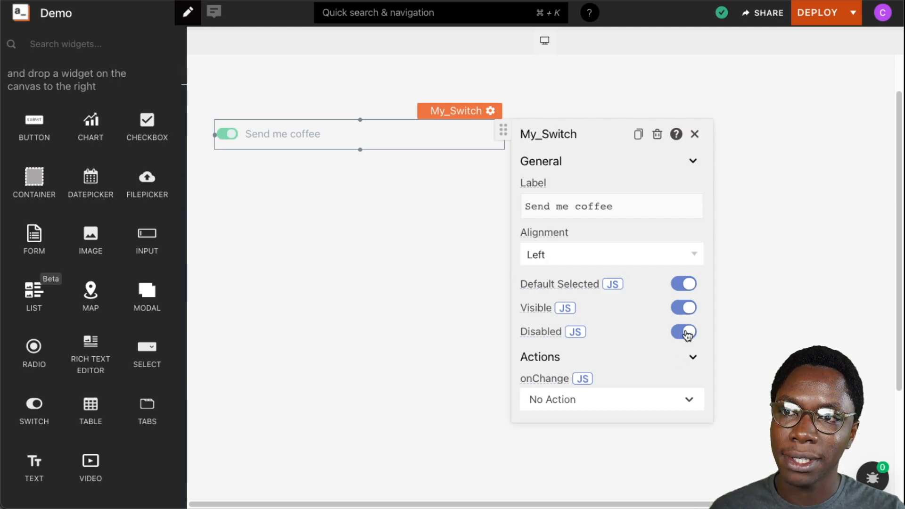
left_click(684, 332)
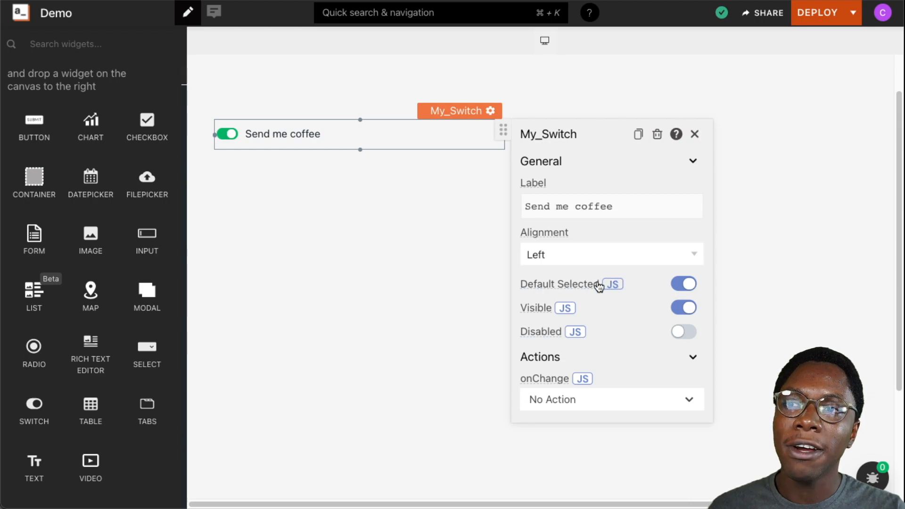
mouse_move(593, 284)
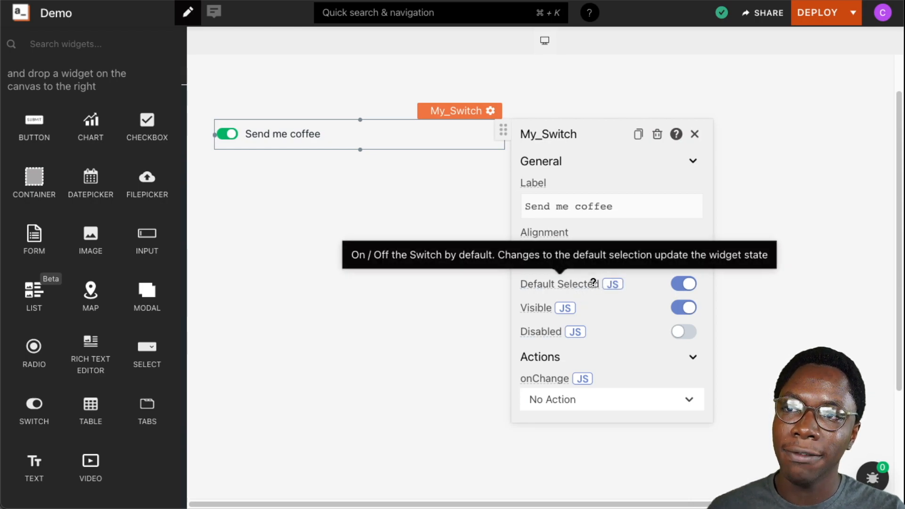
mouse_move(569, 338)
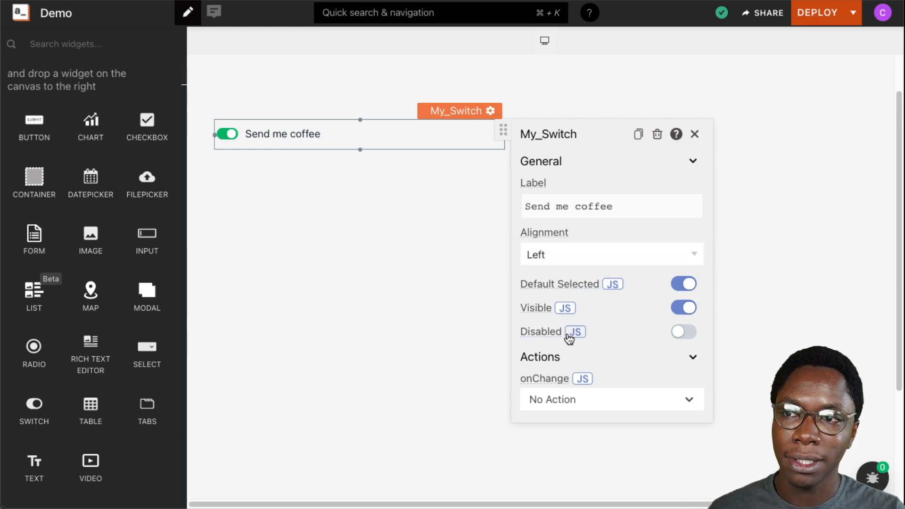
left_click(576, 331)
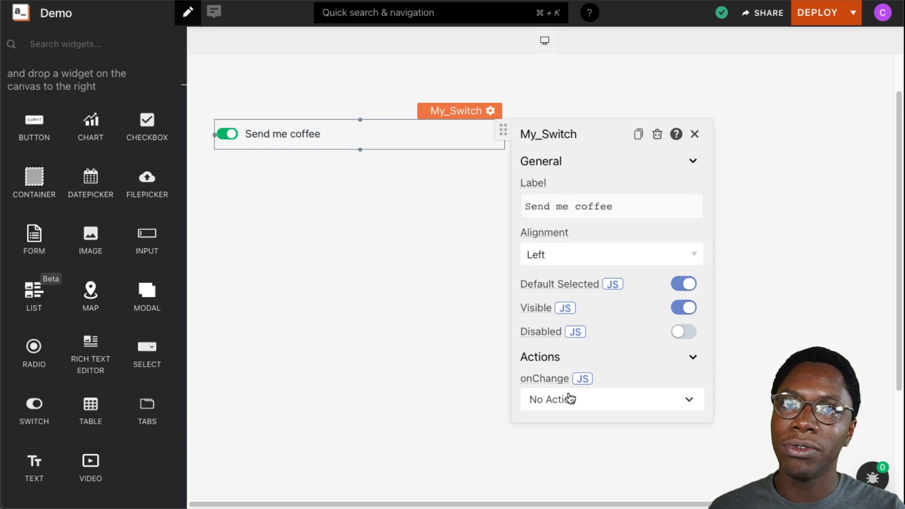
mouse_move(566, 401)
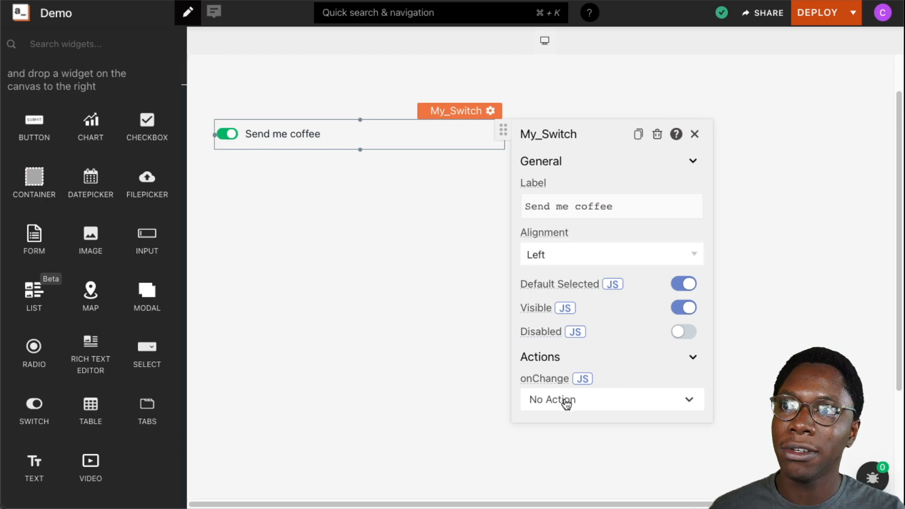
mouse_move(543, 378)
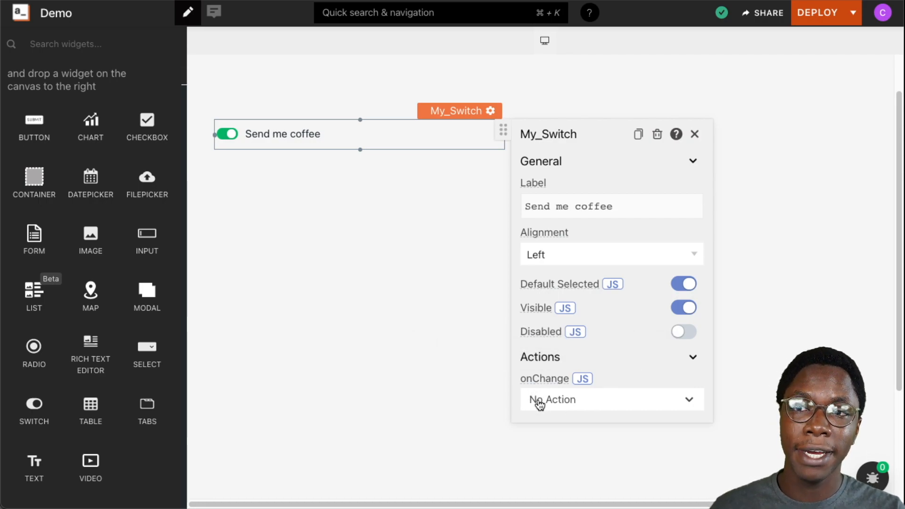
Switch My_Switch's onChange to a JS field, then toggle the switch to test it
left_click(611, 400)
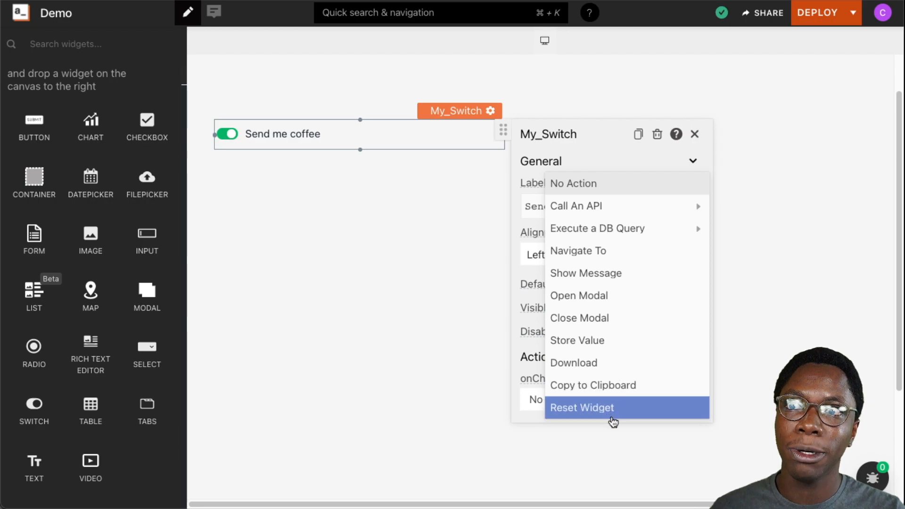
mouse_move(555, 419)
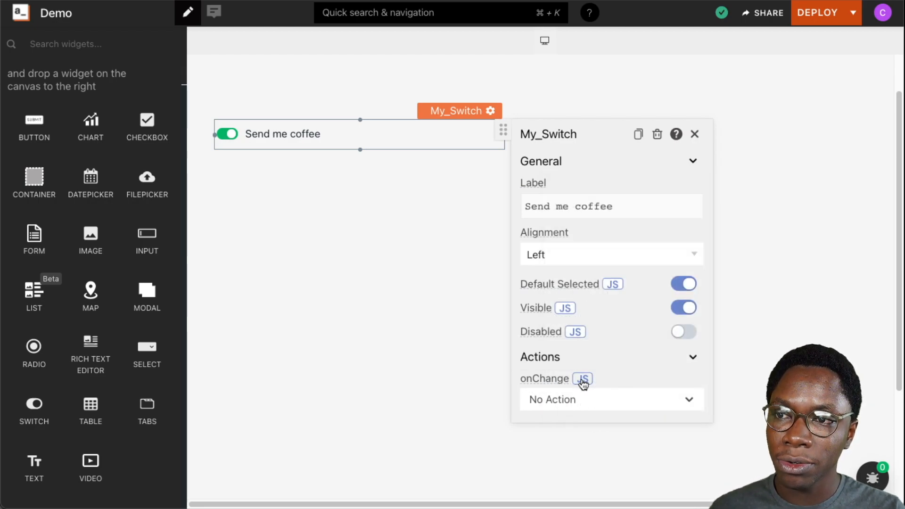
left_click(583, 379)
type("{{}}")
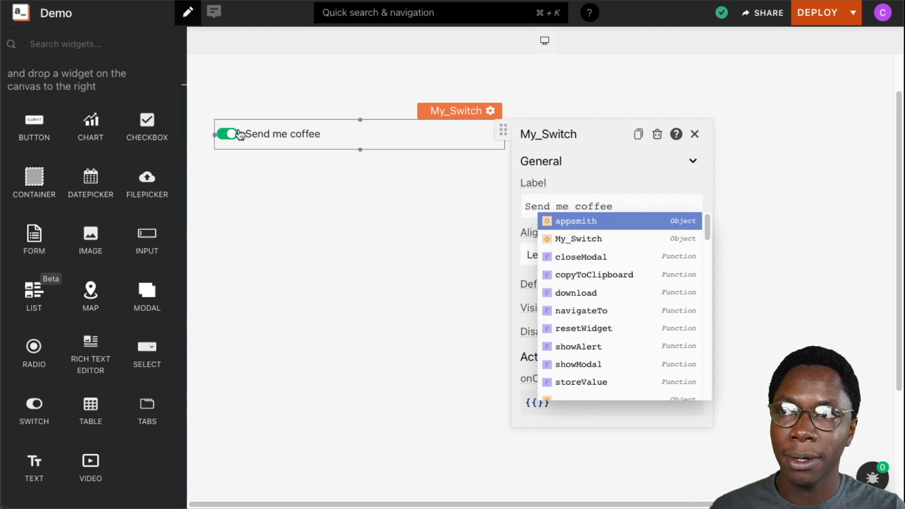
left_click(229, 133)
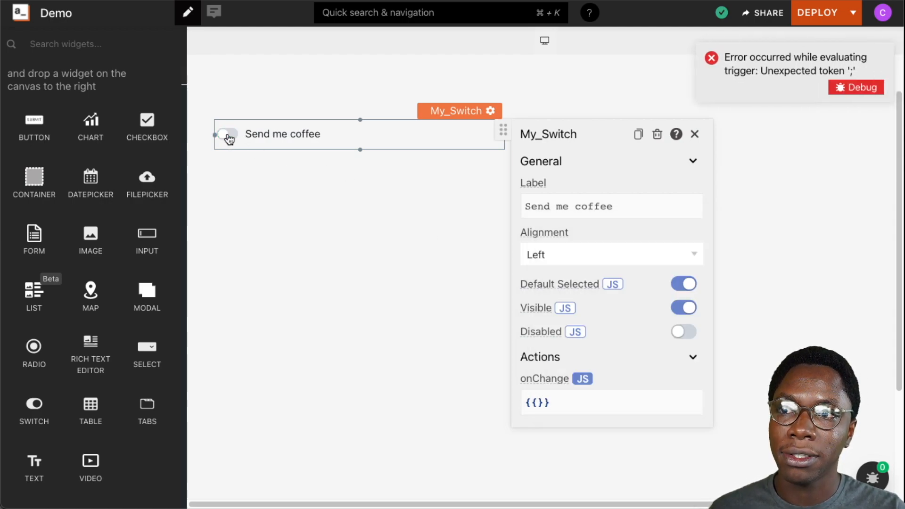
left_click(227, 133)
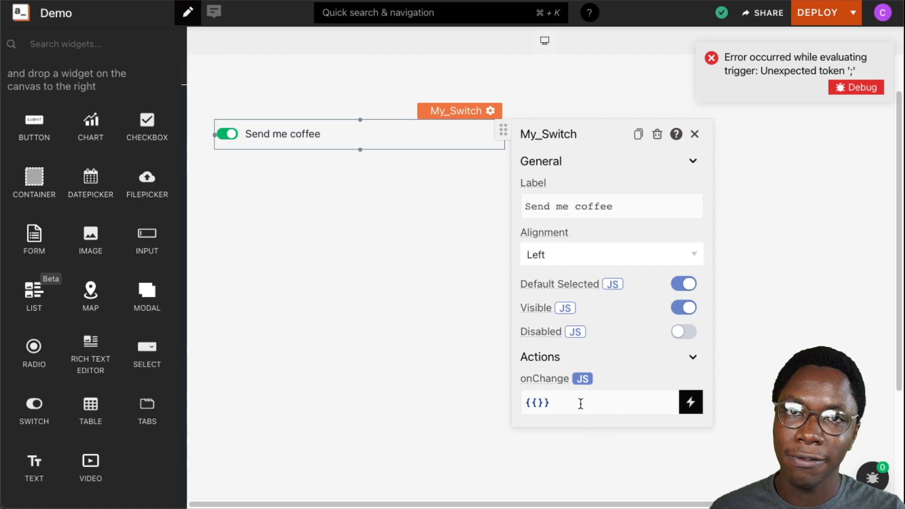
left_click(438, 311)
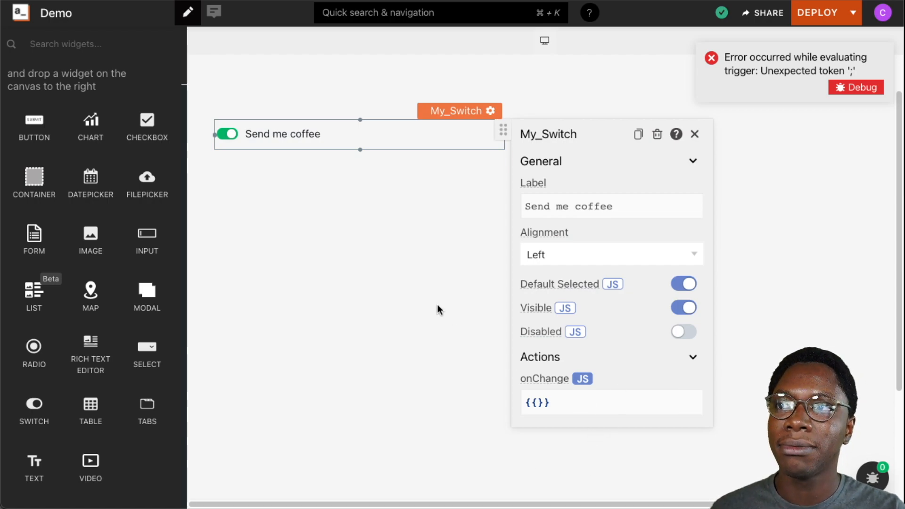